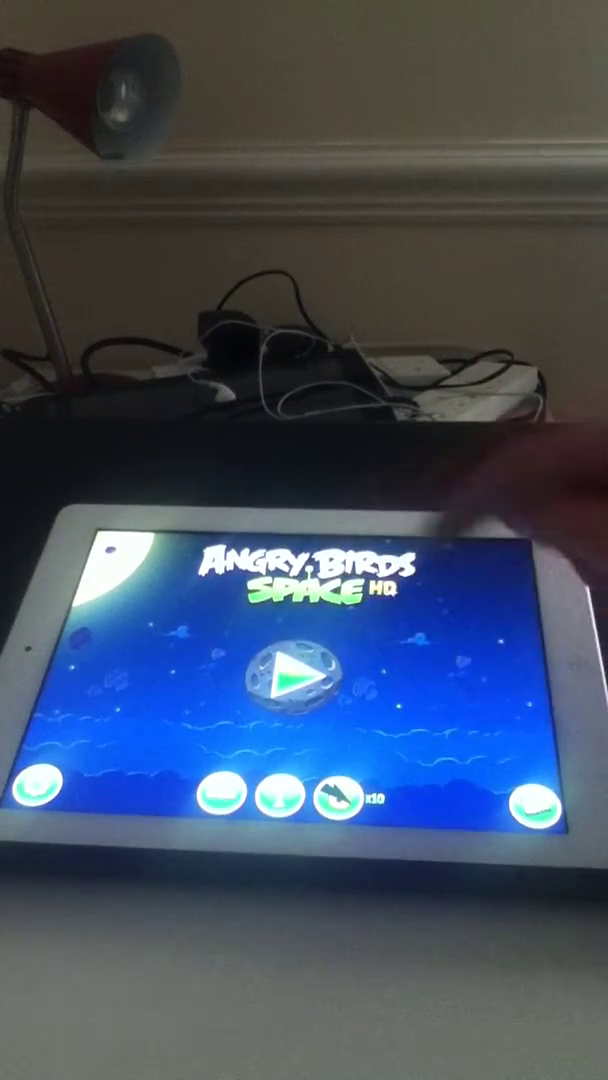
# Step: Start the game from the title screen, reaching the Pig Bang episode selection
pyautogui.click(292, 688)
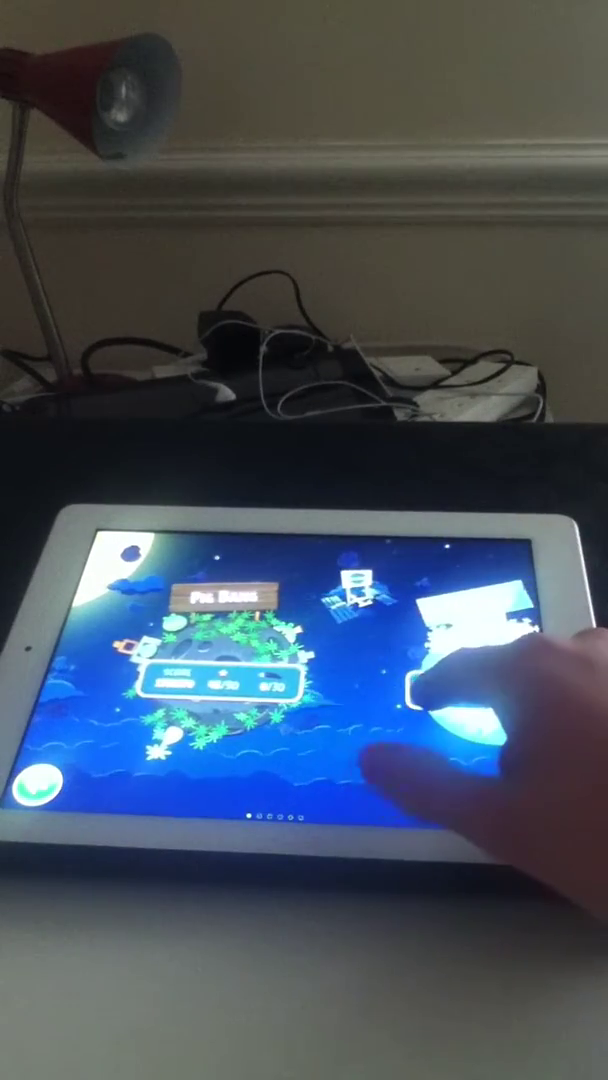